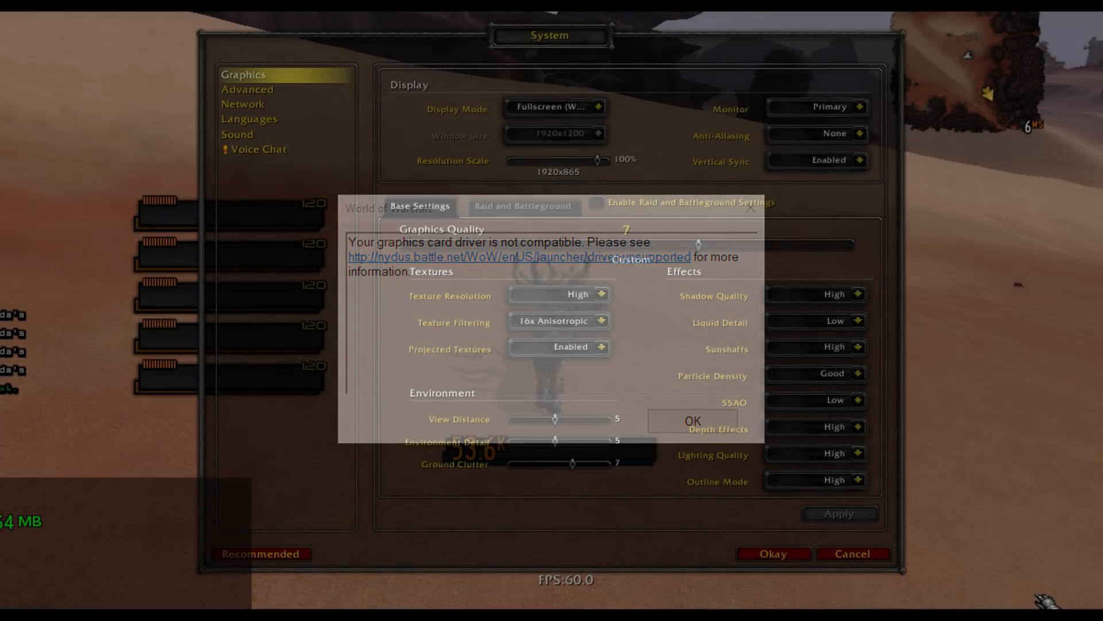
- Run the main character forward along the jungle path into The Preserve, followers trailing
left_click(692, 421)
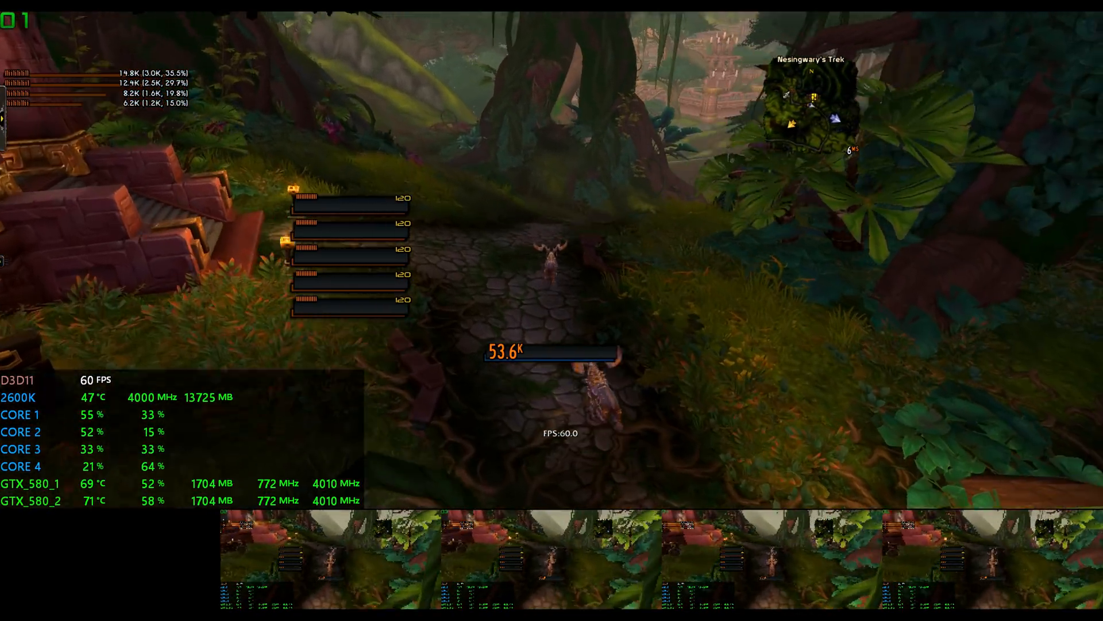
key("w")
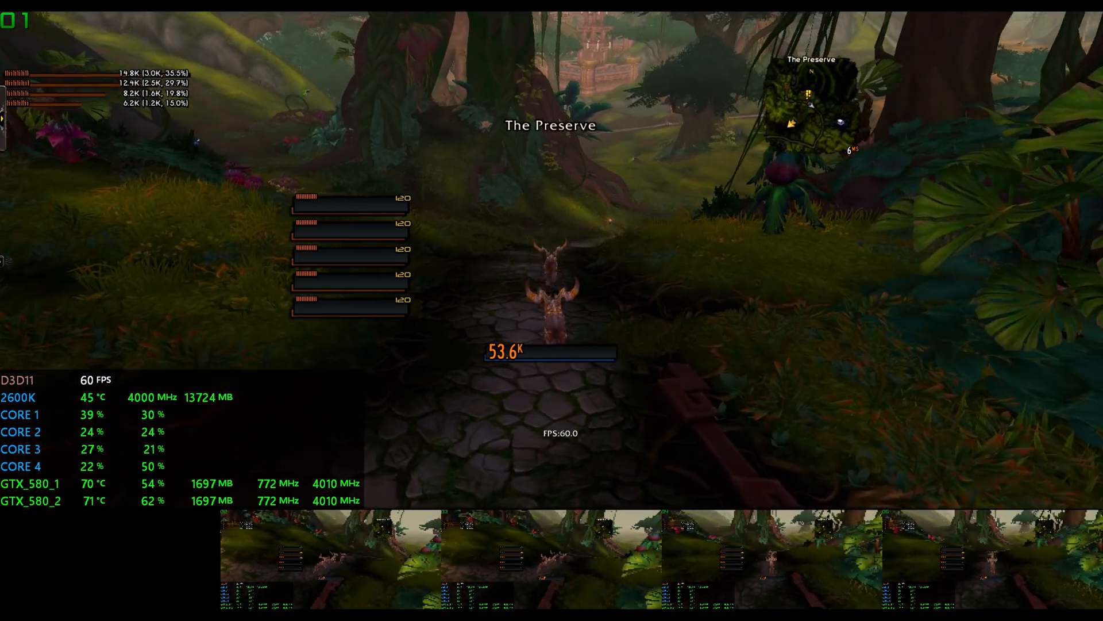